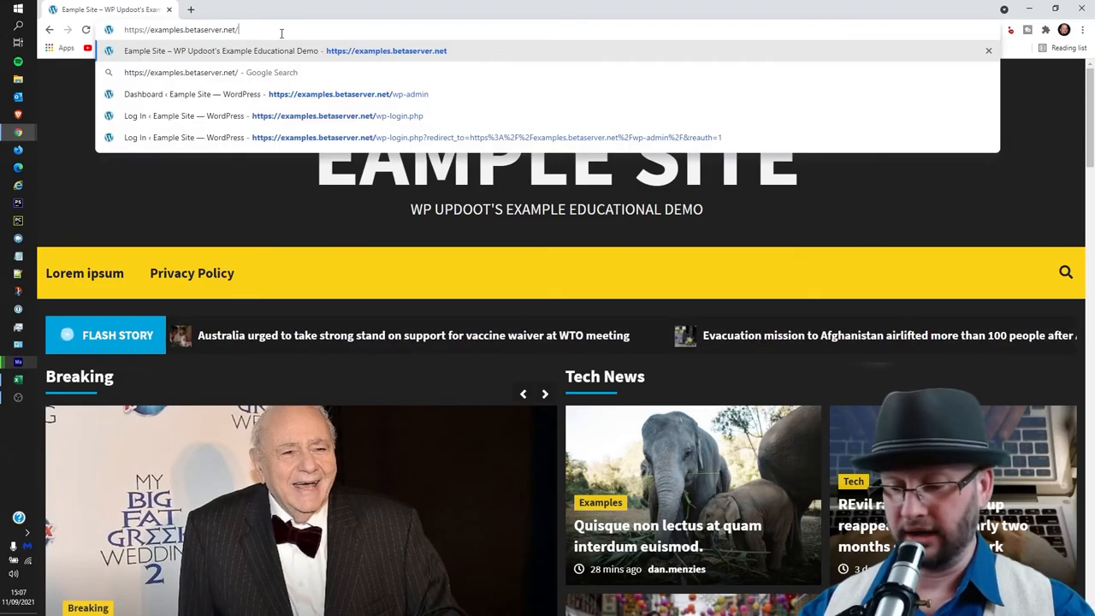
Step: Load the example site's wp-admin Dashboard from the browser address bar suggestion
click(329, 94)
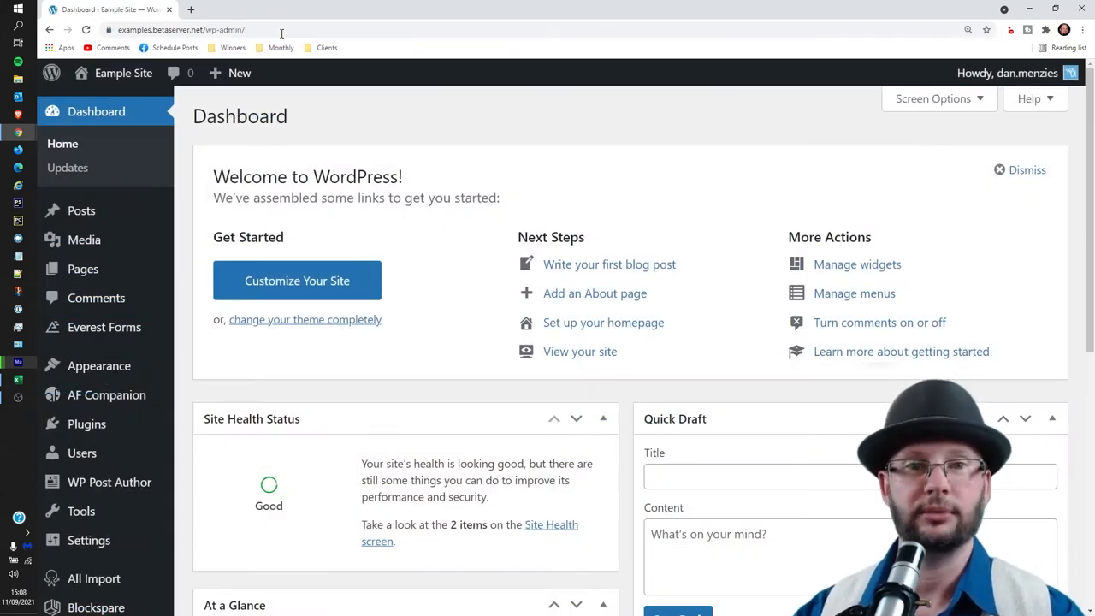
mouse_move(511, 124)
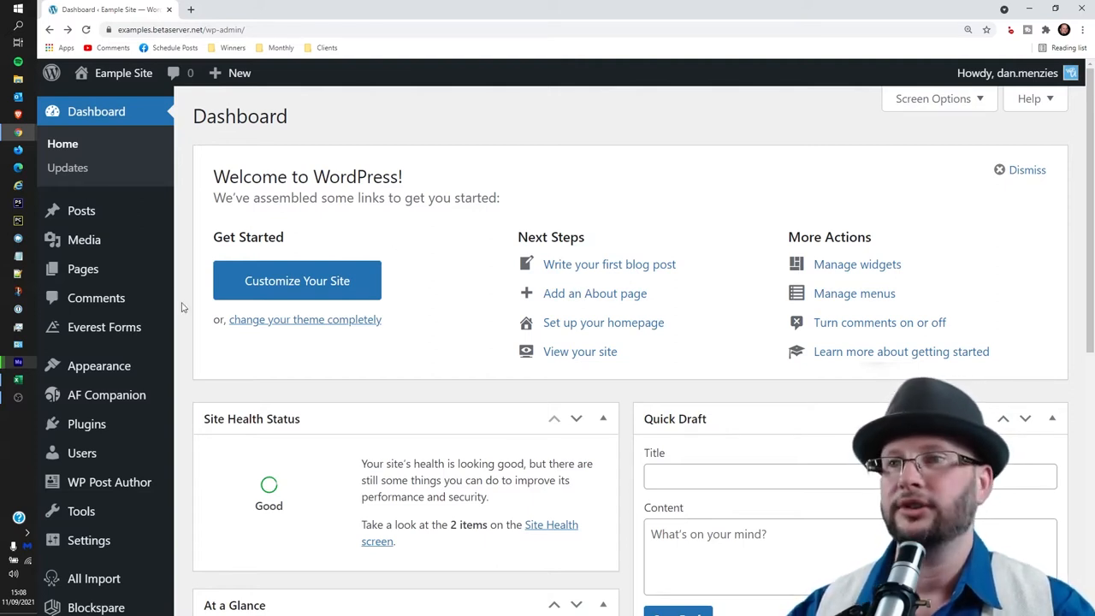
mouse_move(86, 423)
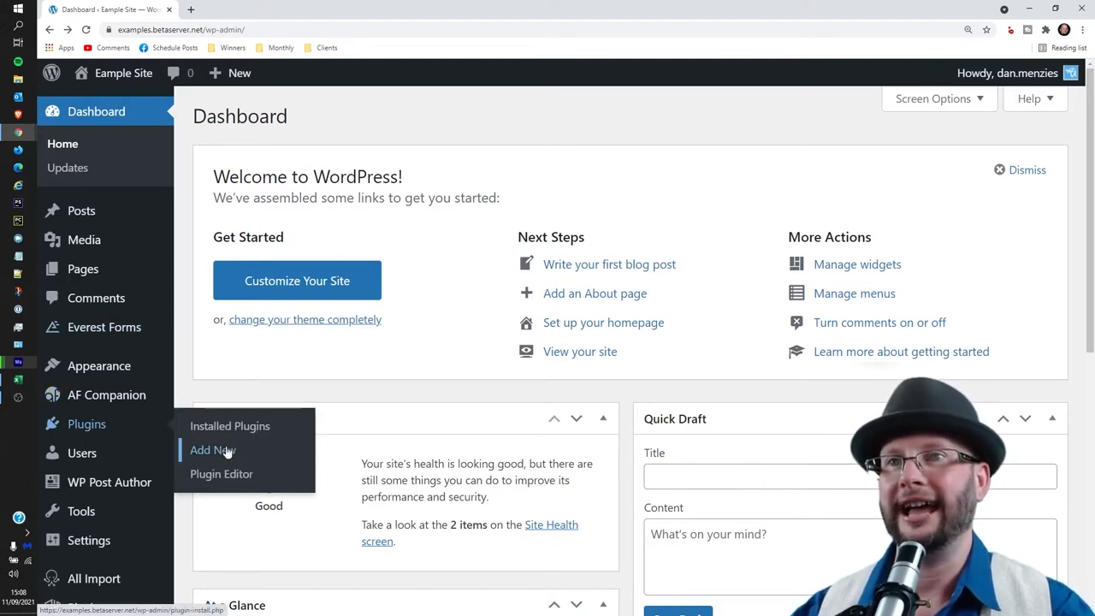
Step: Search 'post duplicator' in Add New Plugins, then install and activate Post Duplicator
click(212, 449)
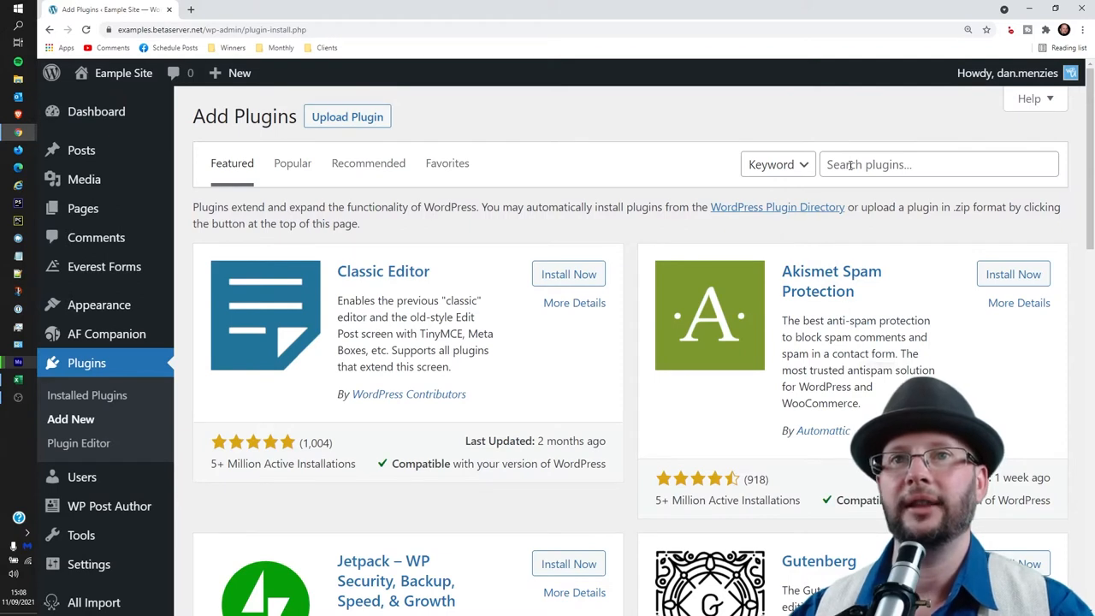
text(post)
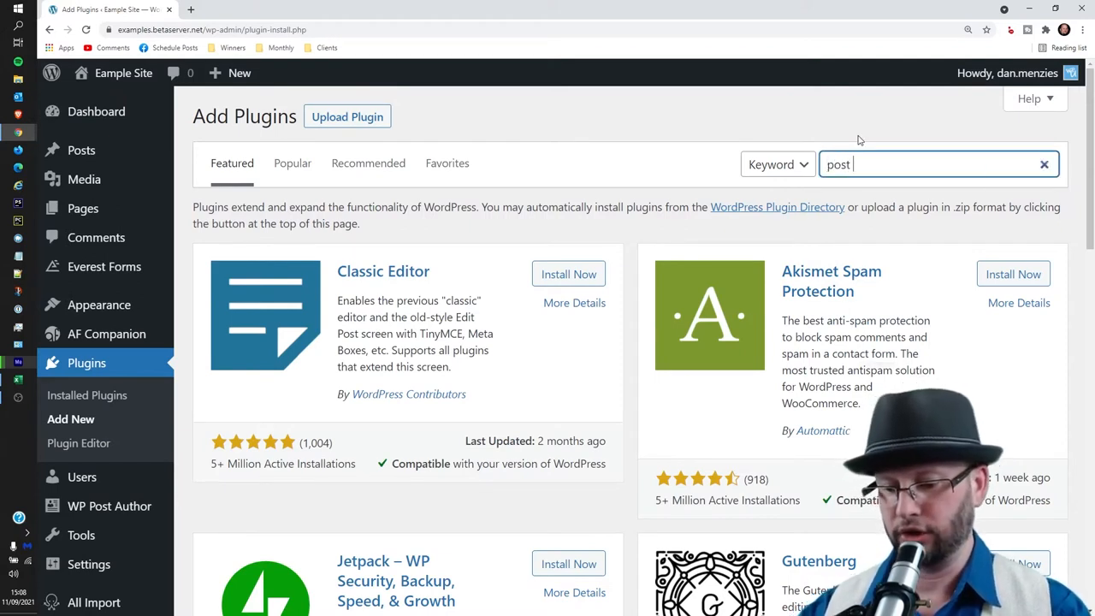
text(duplicator)
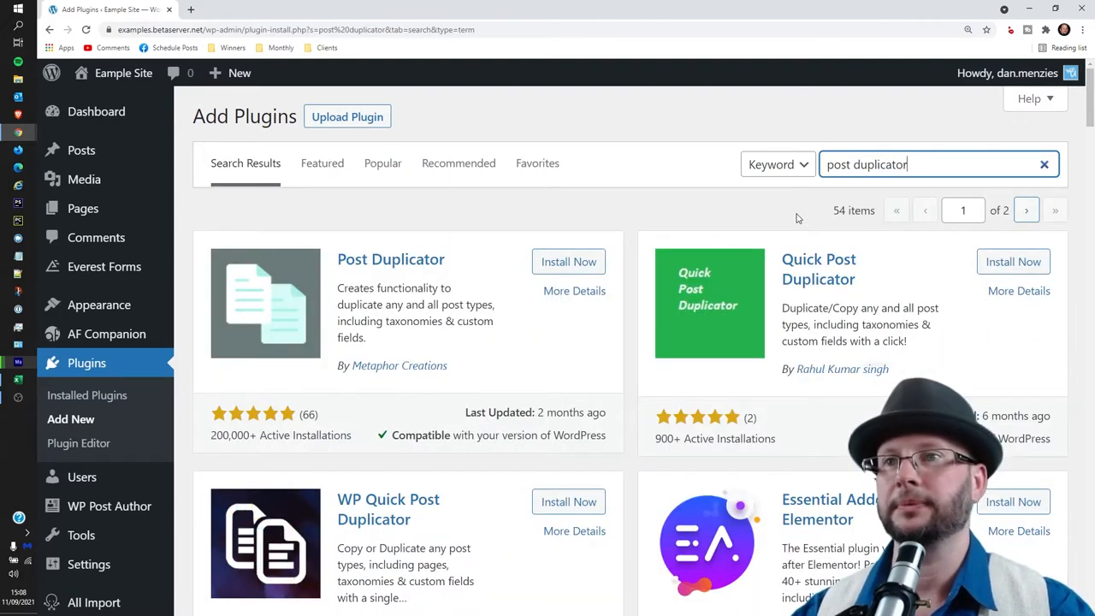
mouse_move(374, 300)
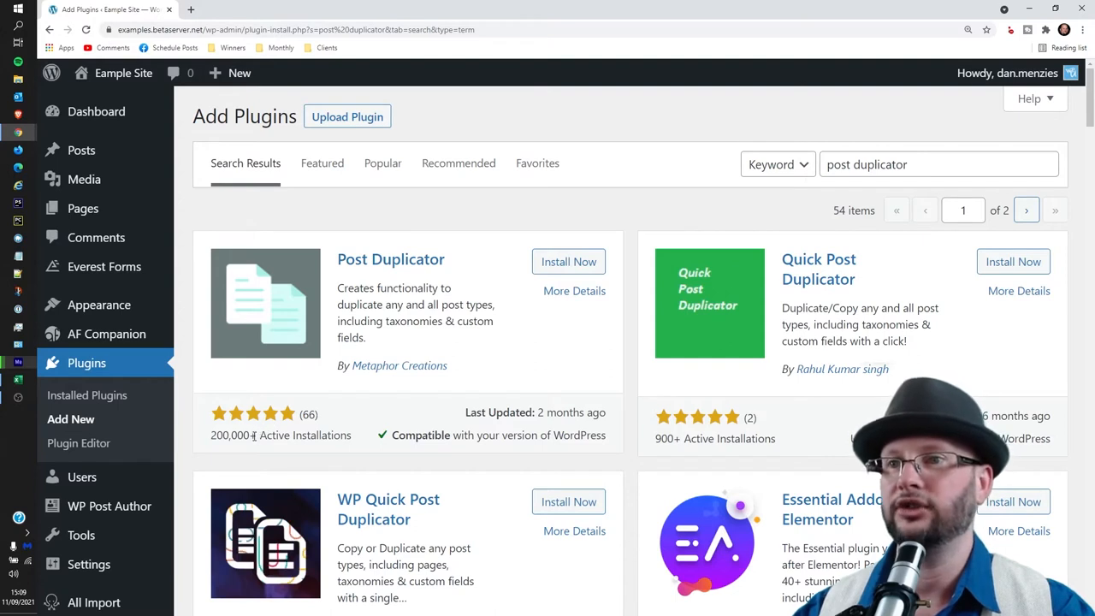
double_click(234, 435)
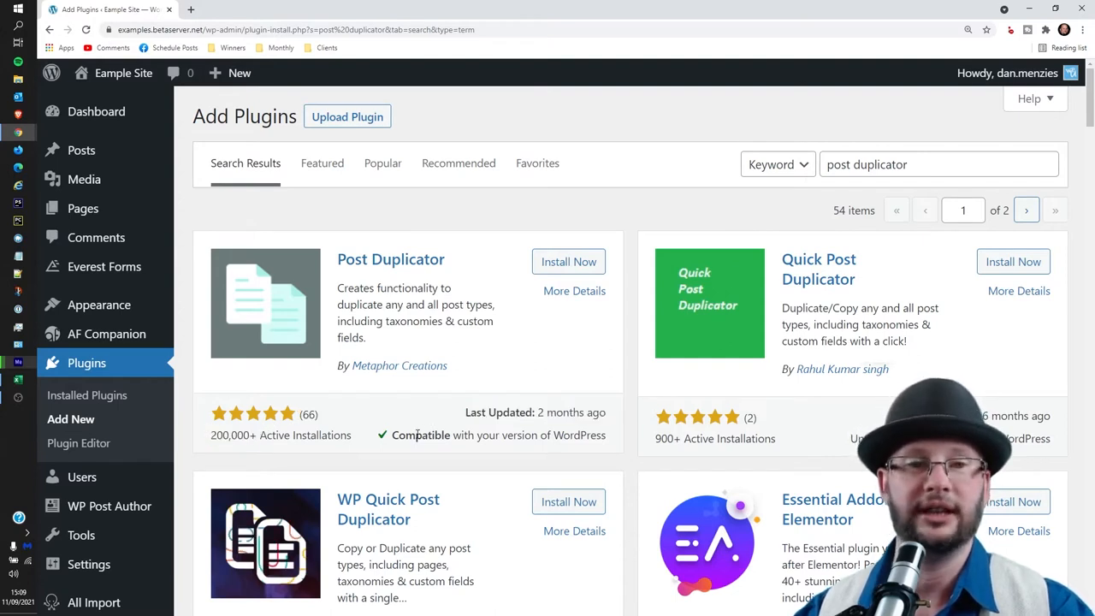
mouse_move(415, 452)
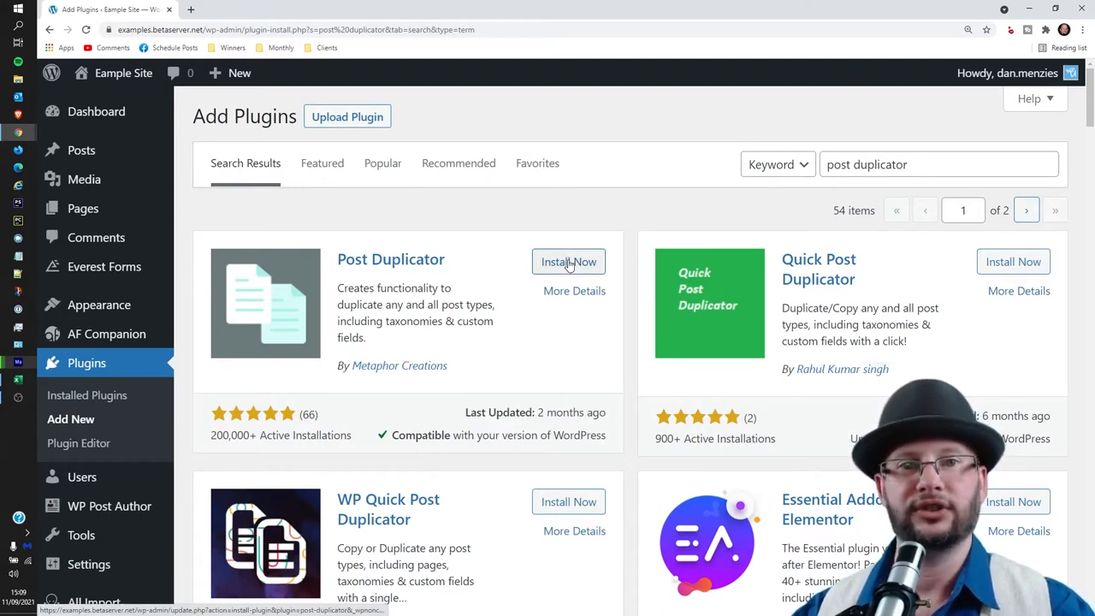
click(568, 261)
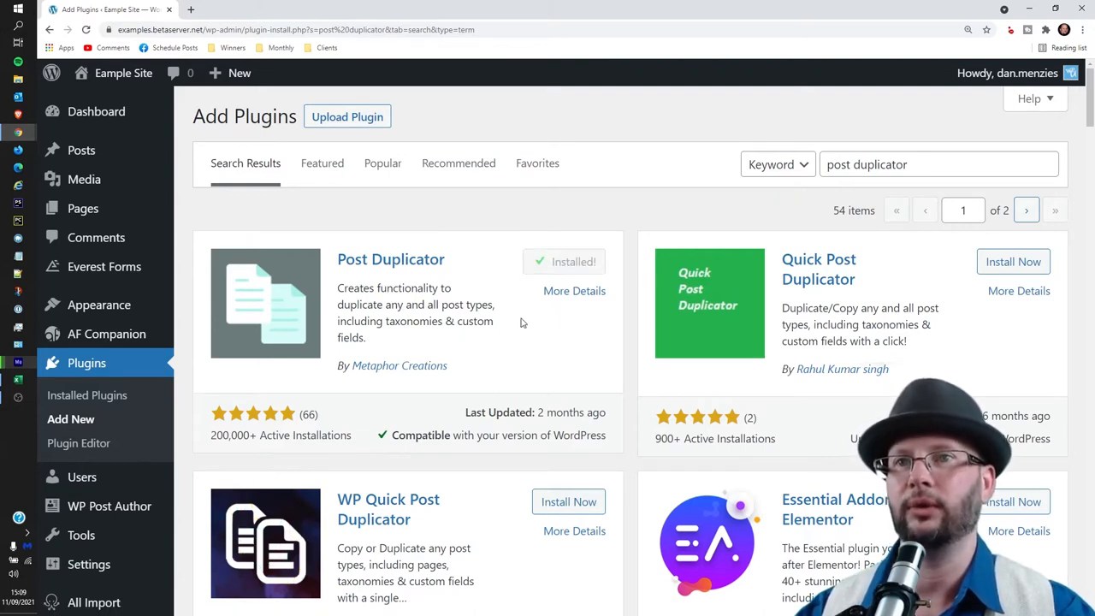
click(574, 261)
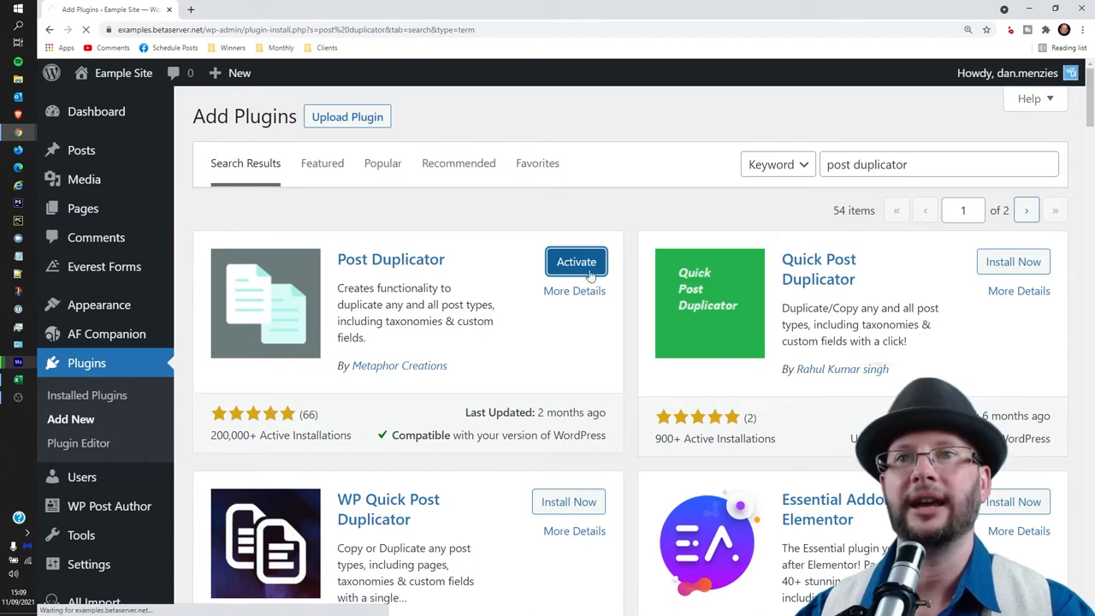
click(576, 262)
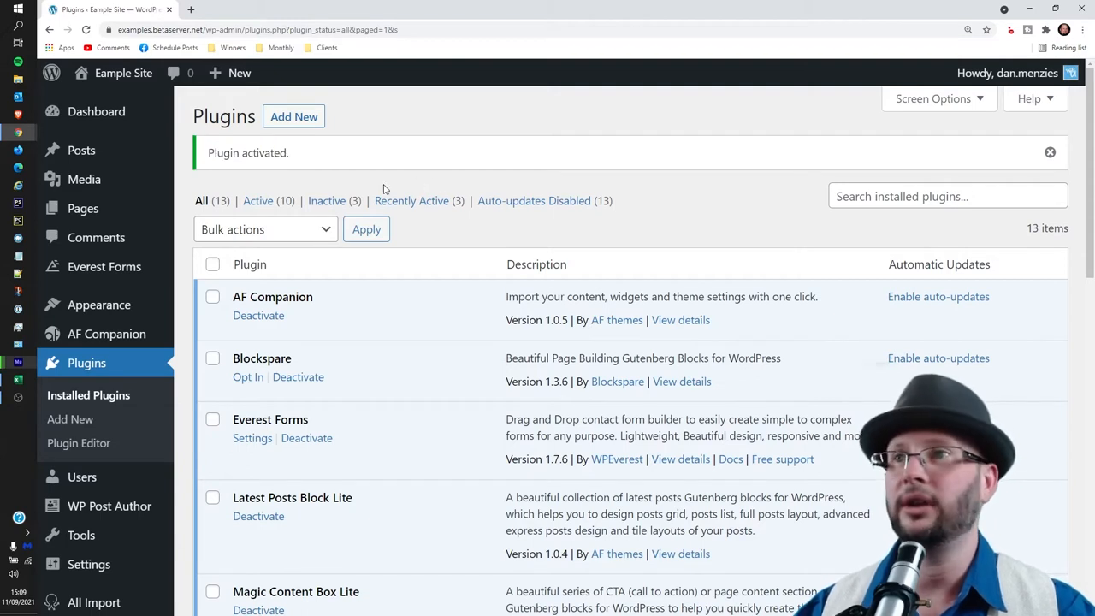
mouse_move(81, 150)
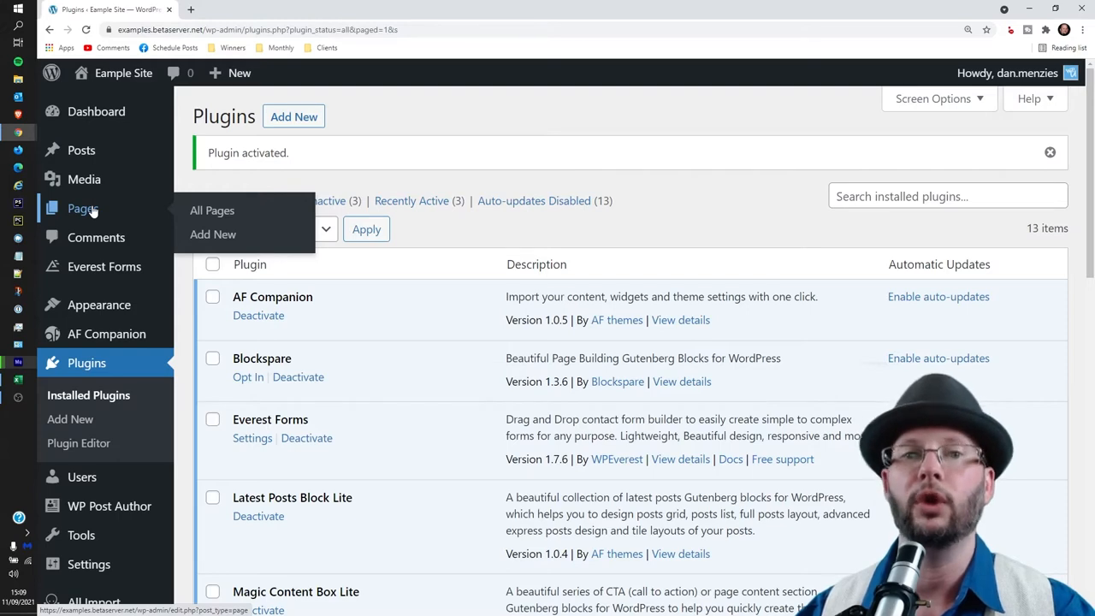
mouse_move(82, 150)
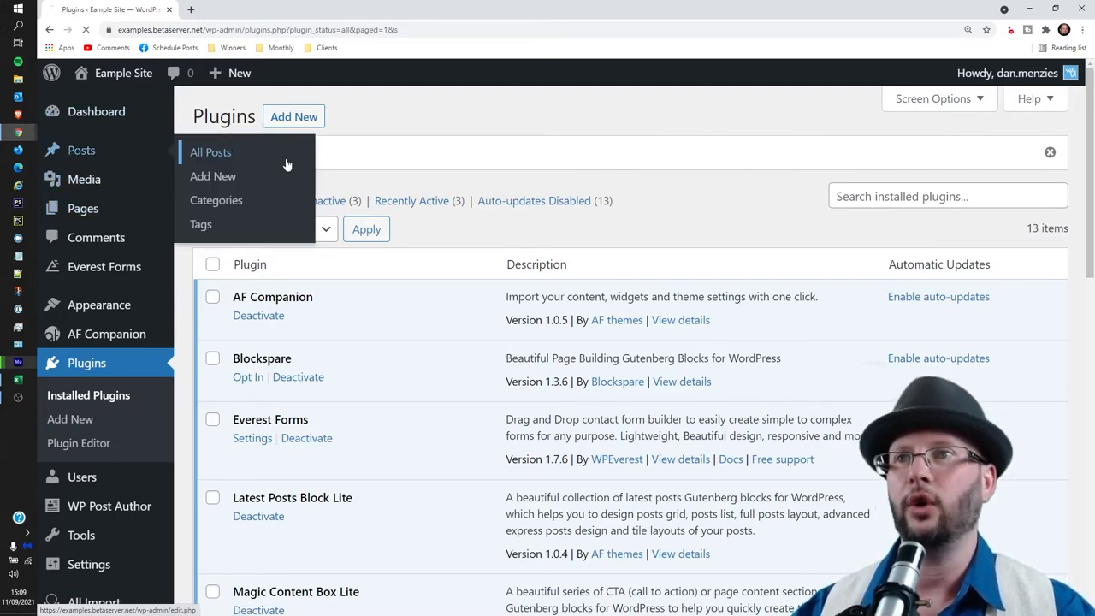
Step: Open Posts > All Posts in the admin sidebar
click(210, 151)
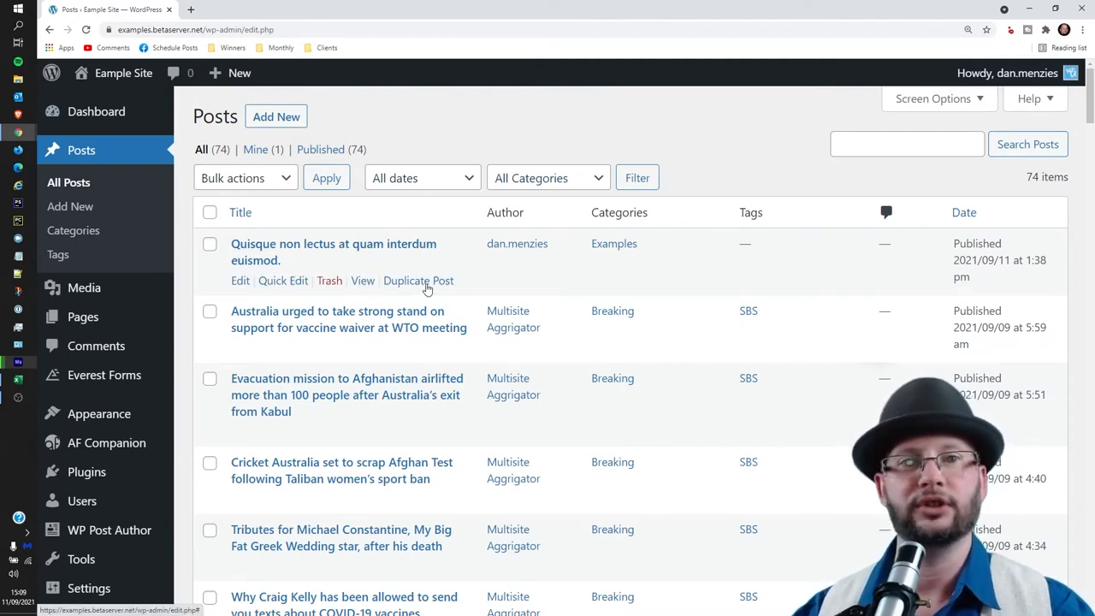
mouse_move(419, 406)
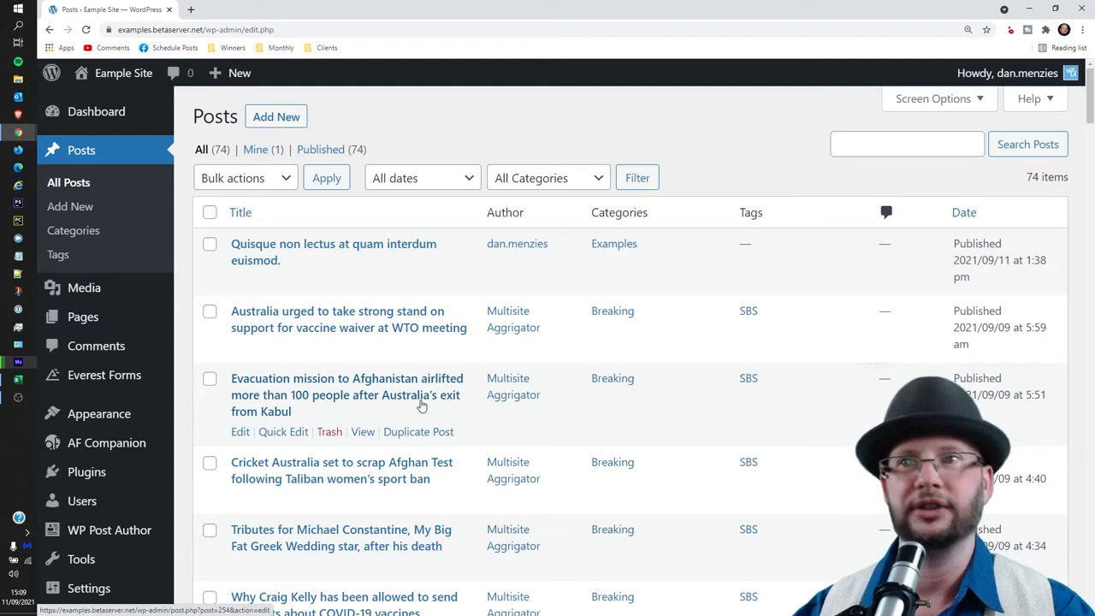
mouse_move(267, 261)
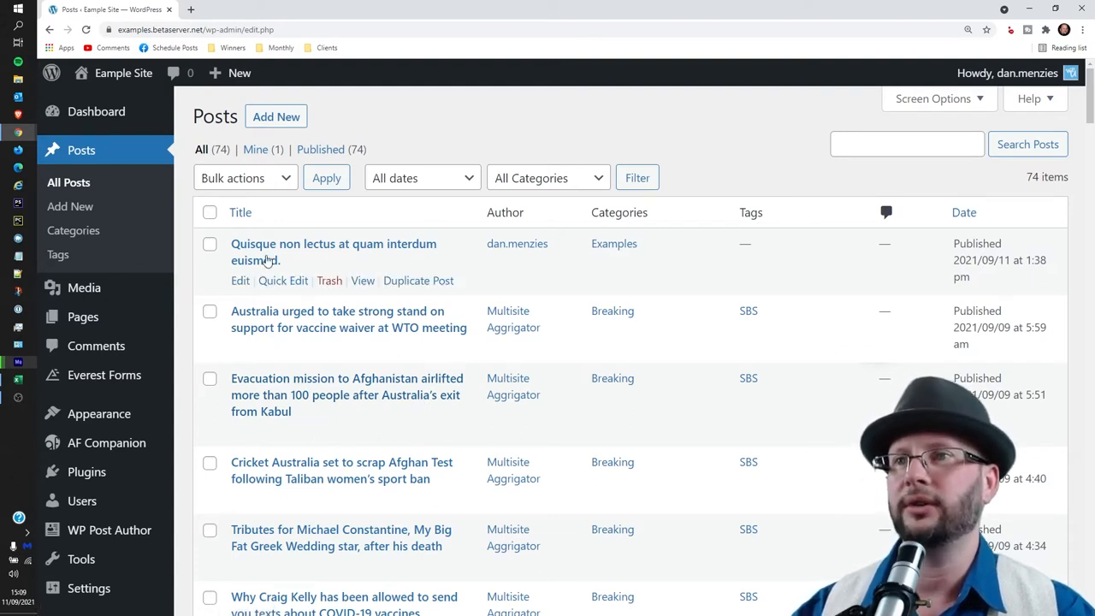
mouse_move(285, 258)
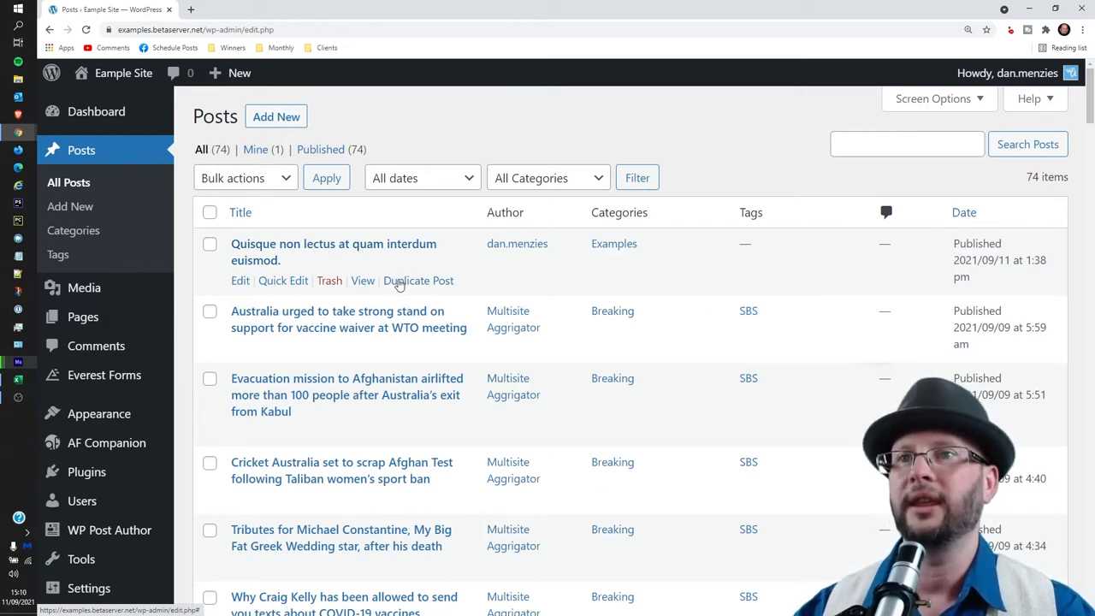
click(418, 280)
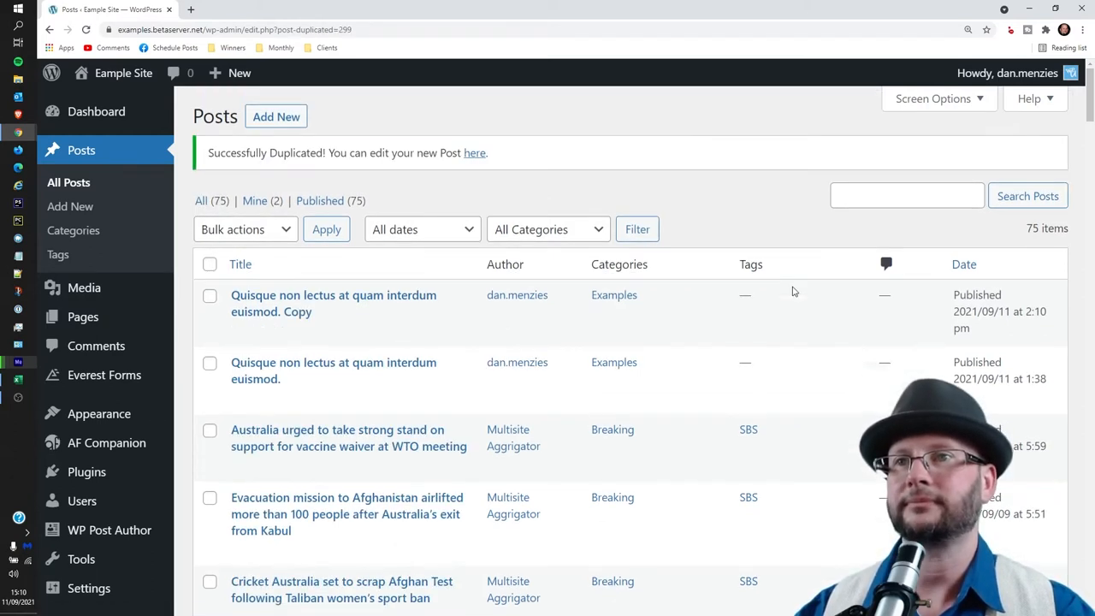
mouse_move(516, 294)
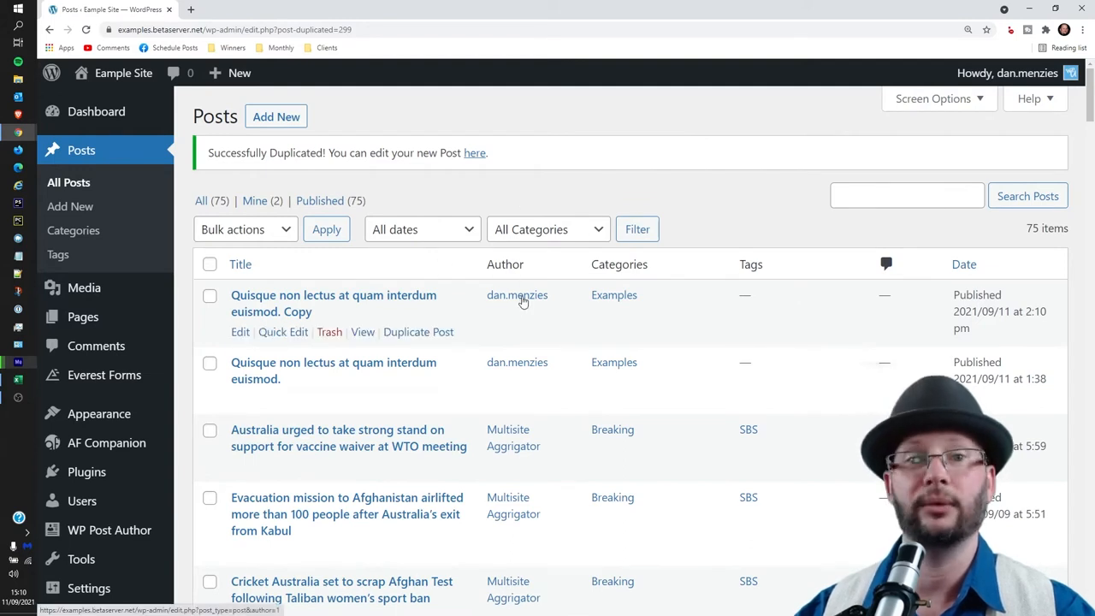
double_click(297, 310)
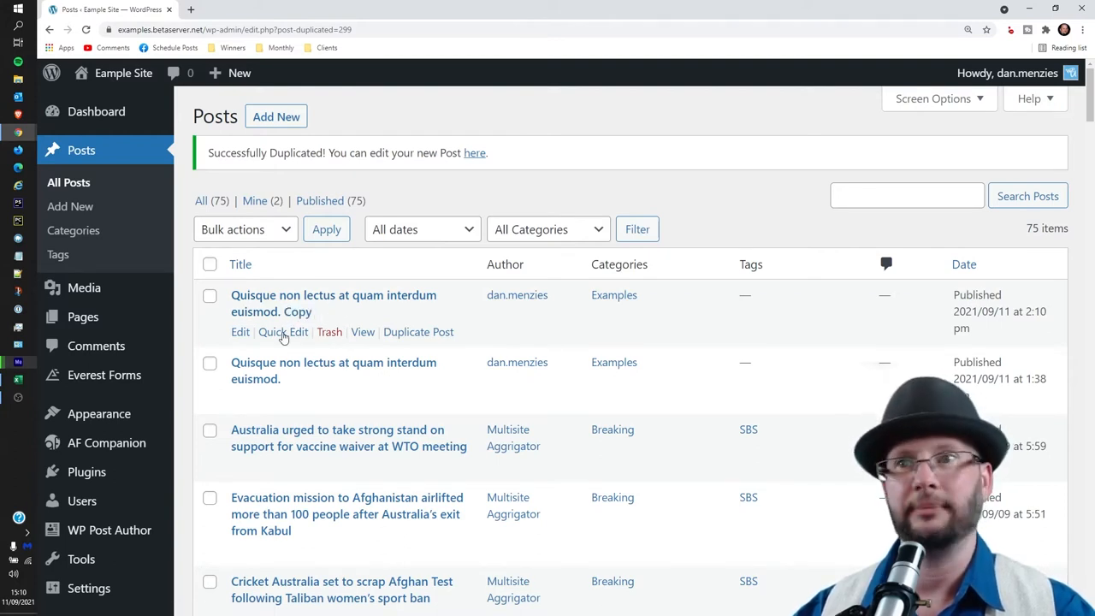
Step: Quick-edit the duplicate: title 'Duis nec augue in purus eleifend', new slug, October date, pings off
click(283, 331)
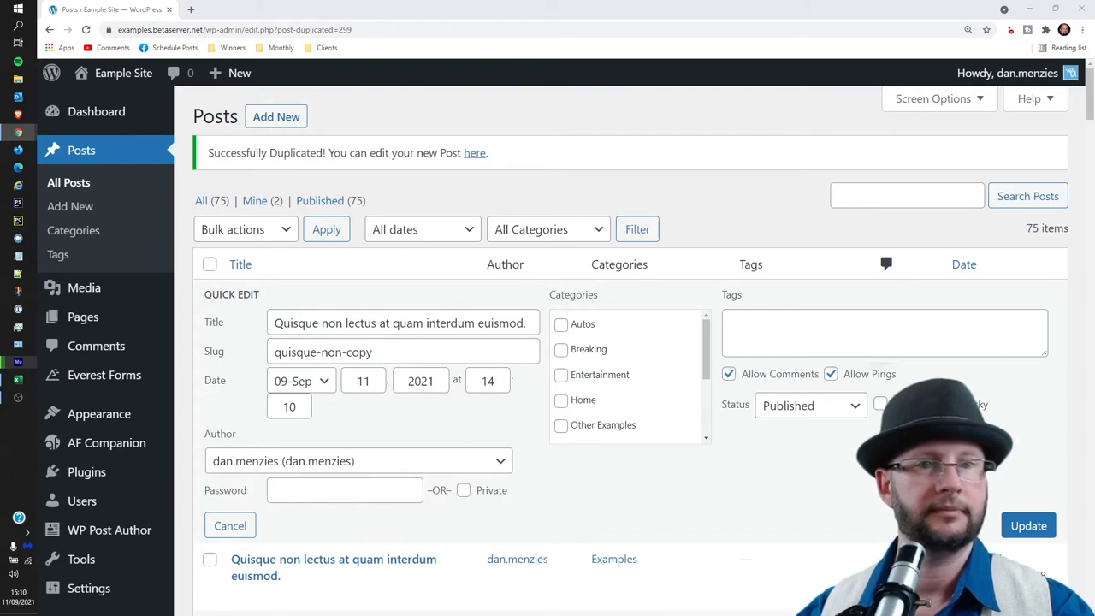
text(Duis nec augue in purus eleifend)
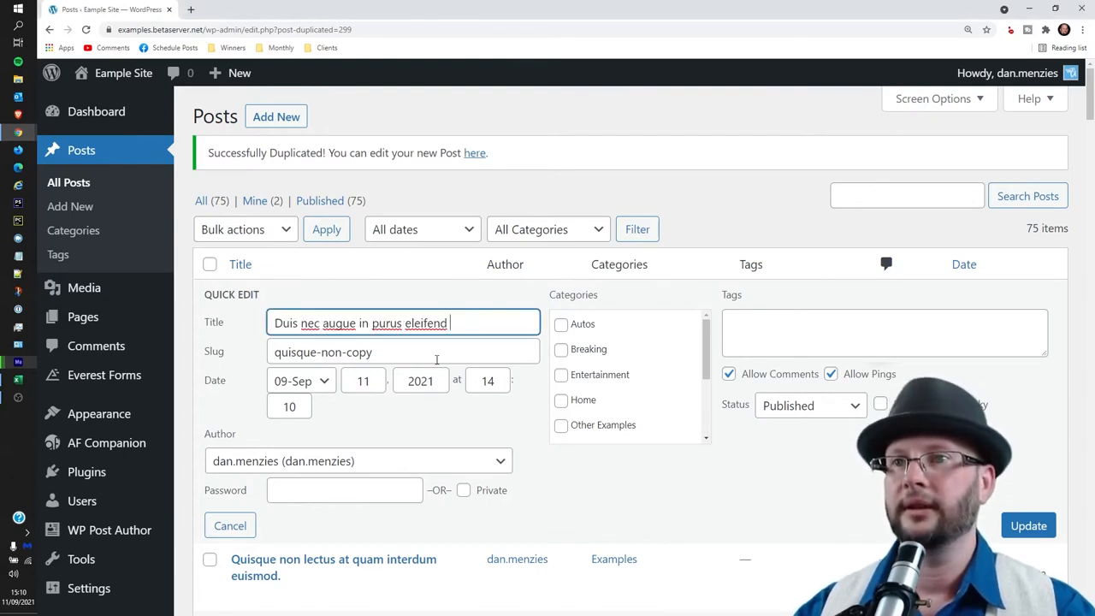
click(393, 352)
text(Duis nec)
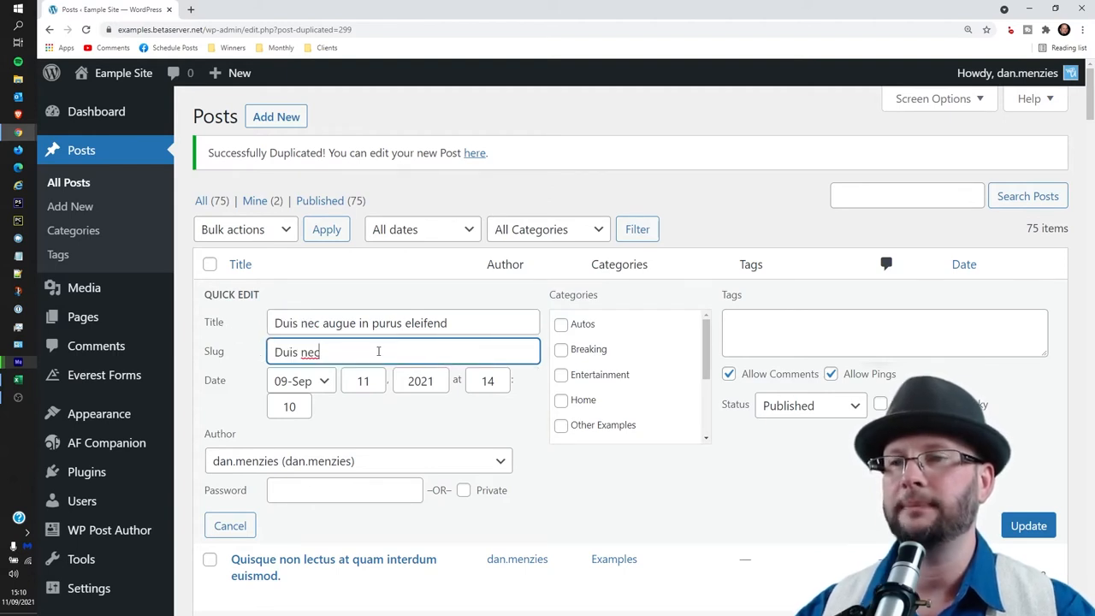
click(301, 380)
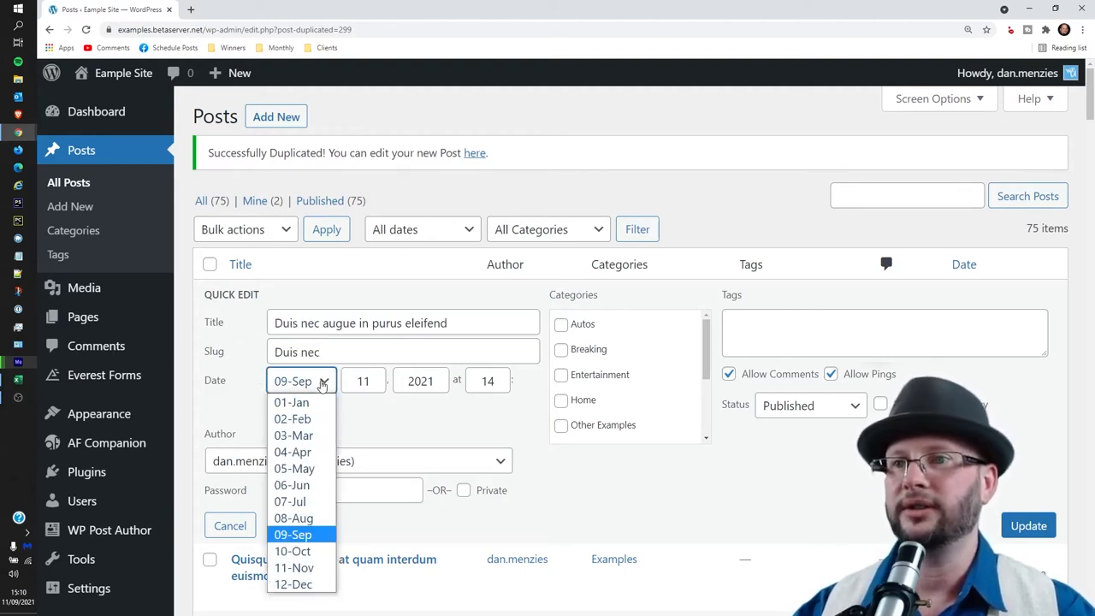
click(293, 550)
text(10)
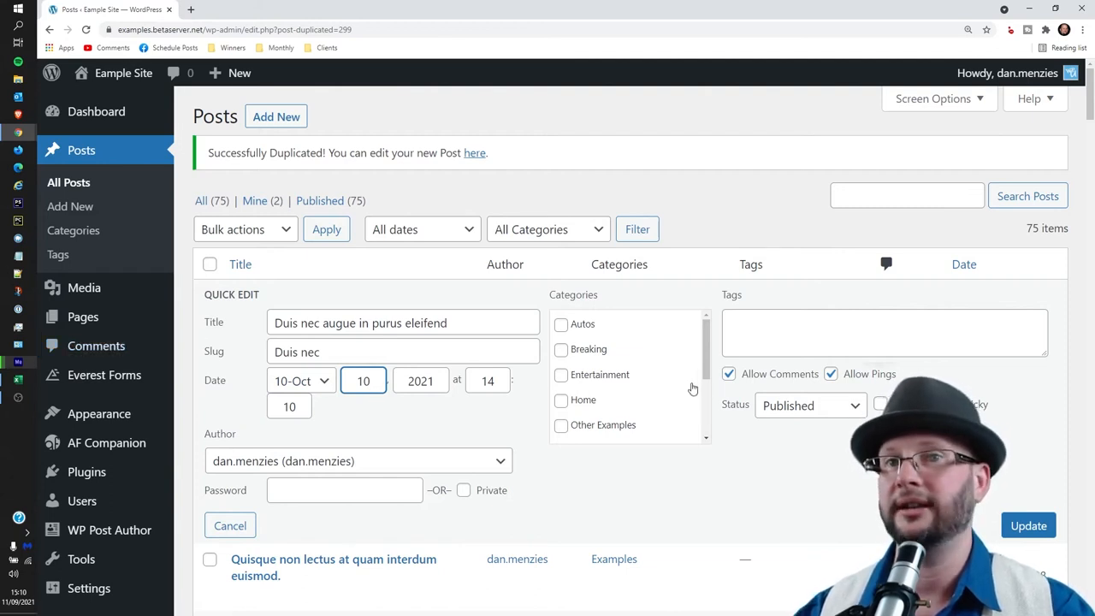
click(728, 373)
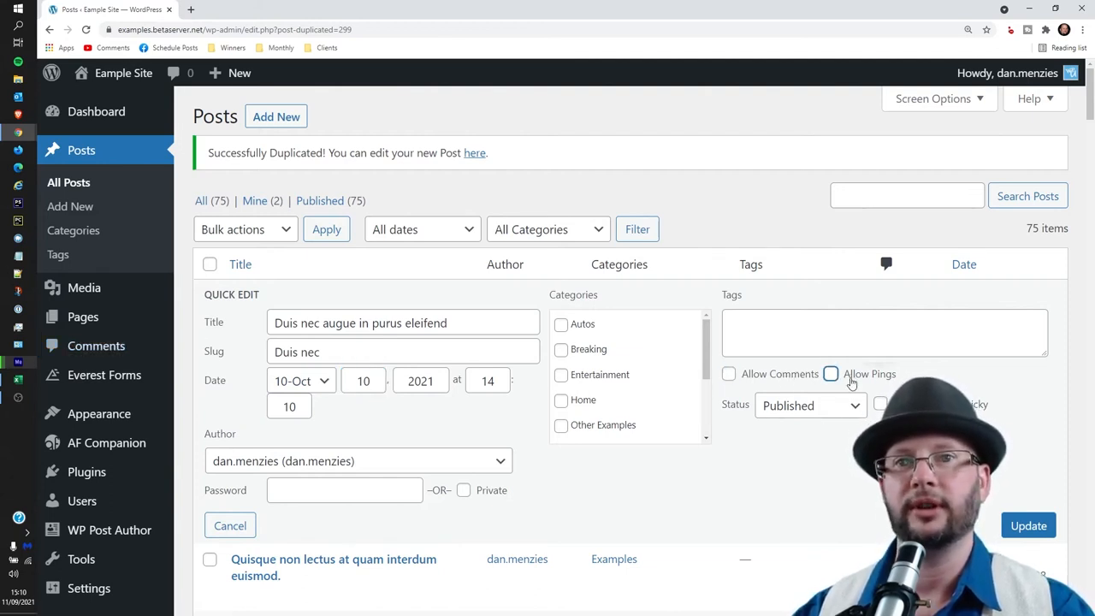
scroll(down, 3)
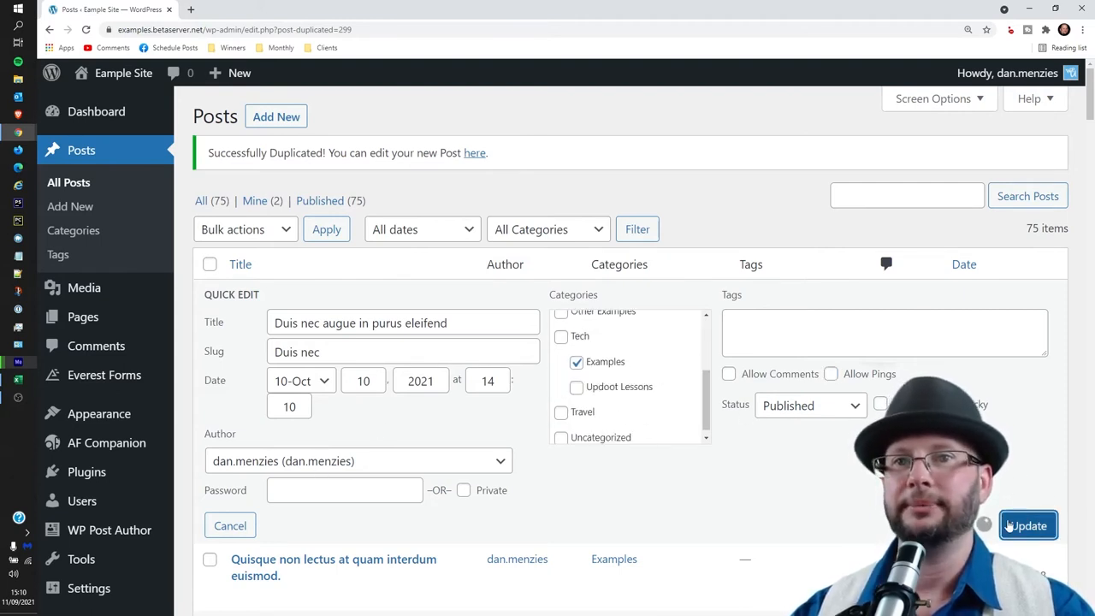
click(1026, 525)
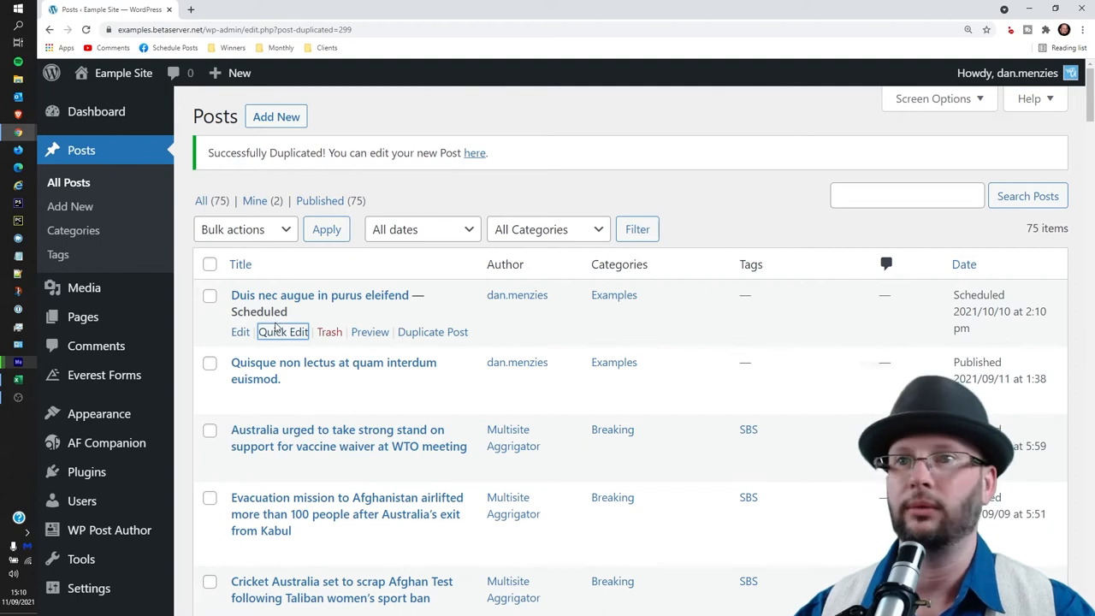
Step: In the block editor, remove the first paragraph and add a 'Vivamus eu velit' paragraph after the remaining text
click(321, 295)
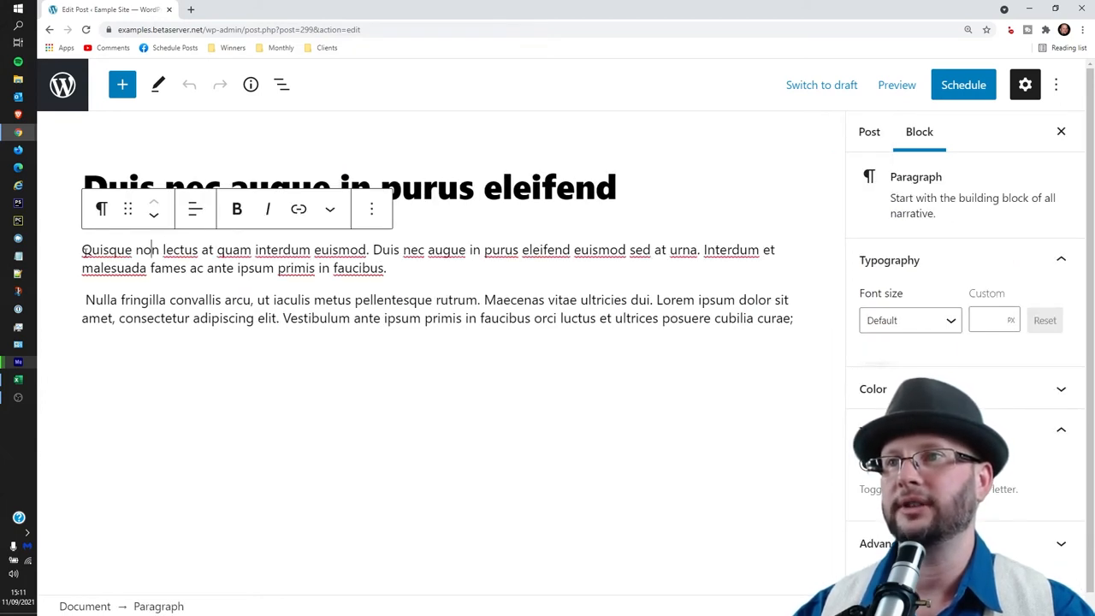
drag(82, 250, 386, 268)
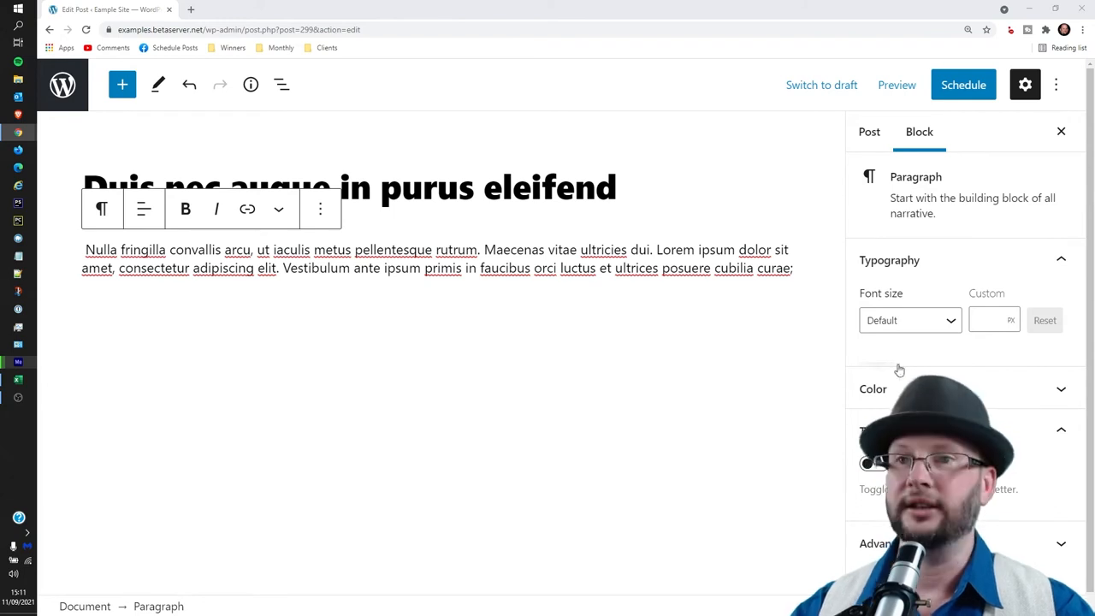
click(793, 268)
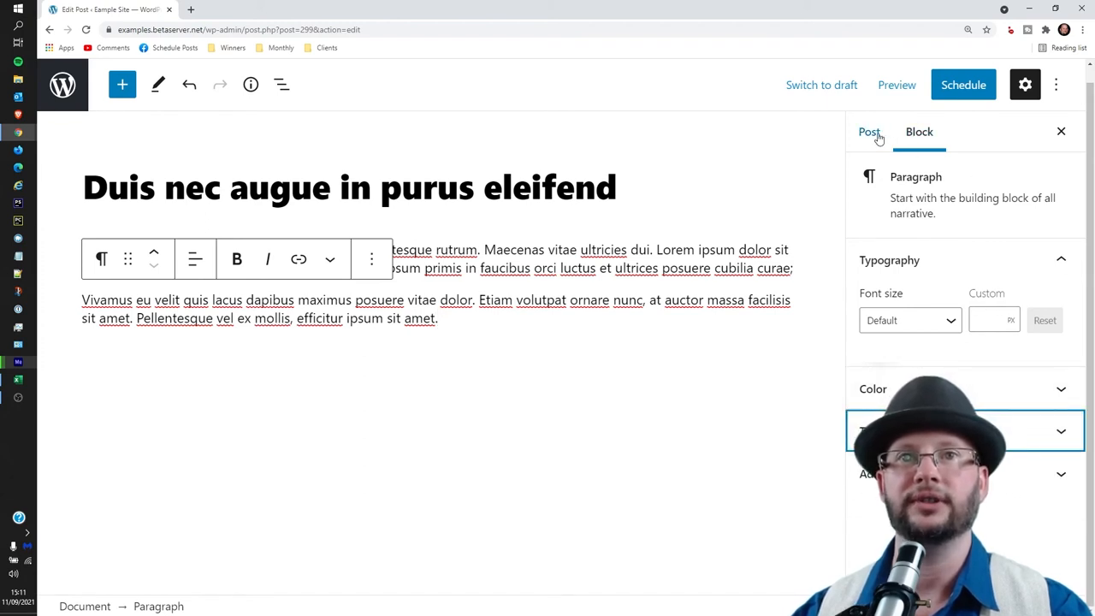
Step: Replace the featured image with the family-in-kitchen photo, save the scheduled post, and view it
click(868, 132)
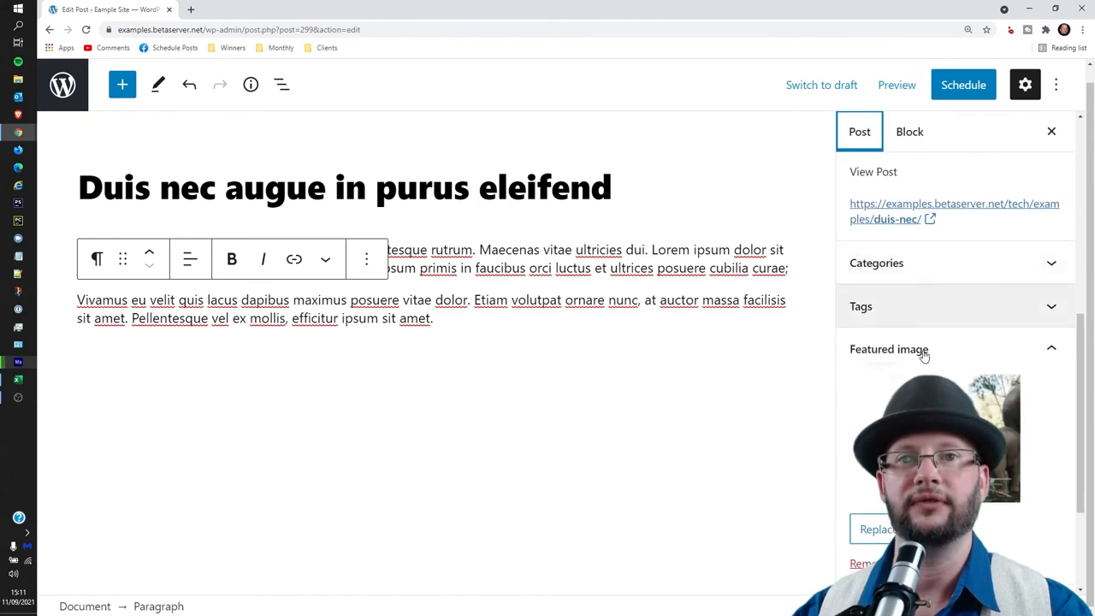
click(876, 528)
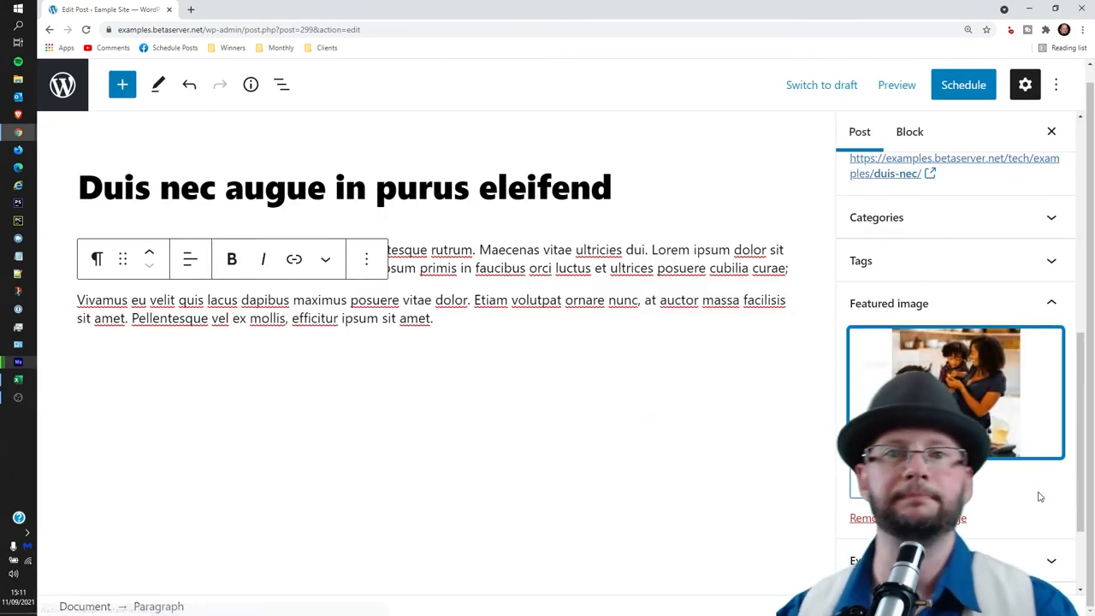
click(962, 84)
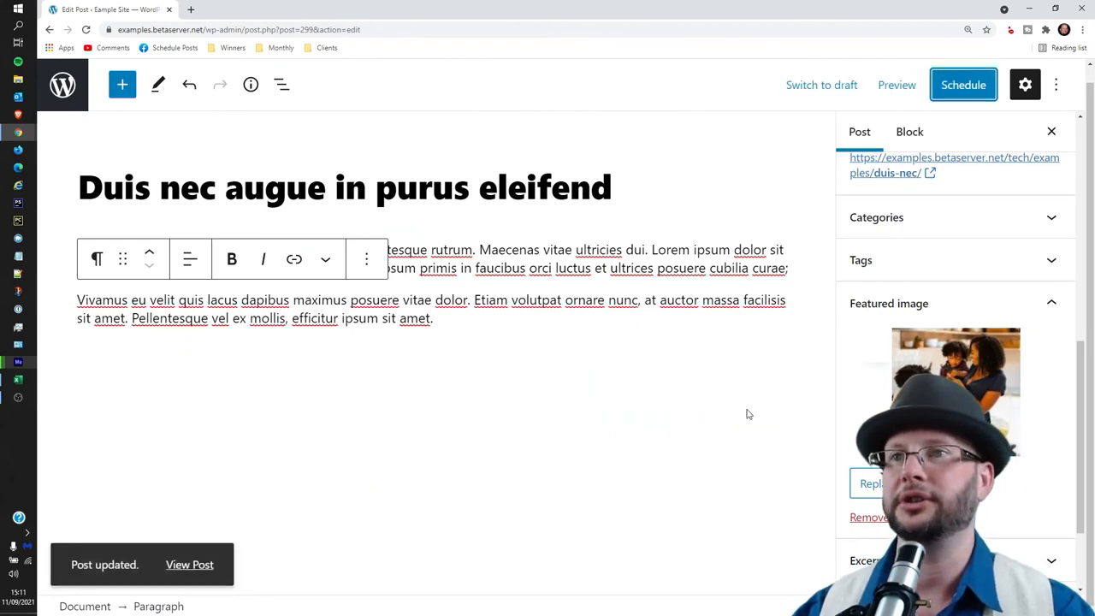
click(189, 565)
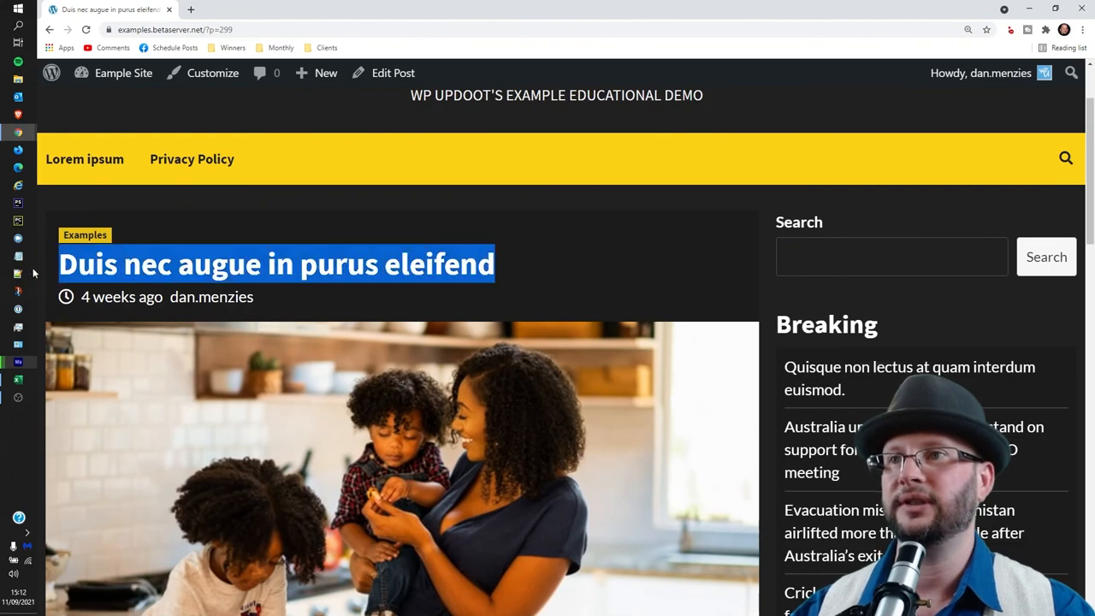
scroll(down, 3)
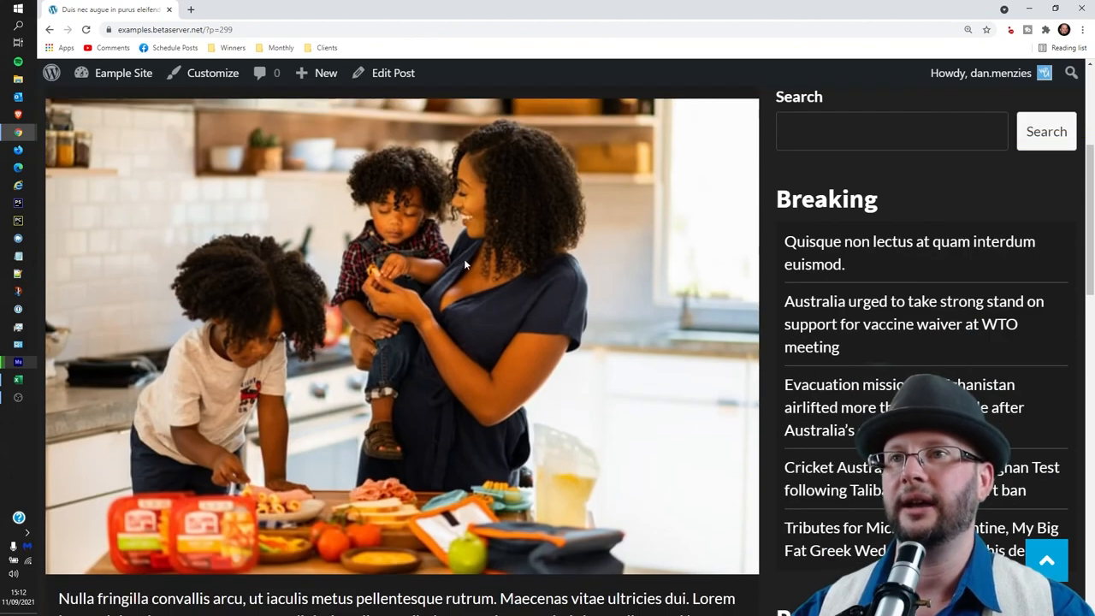
scroll(down, 3)
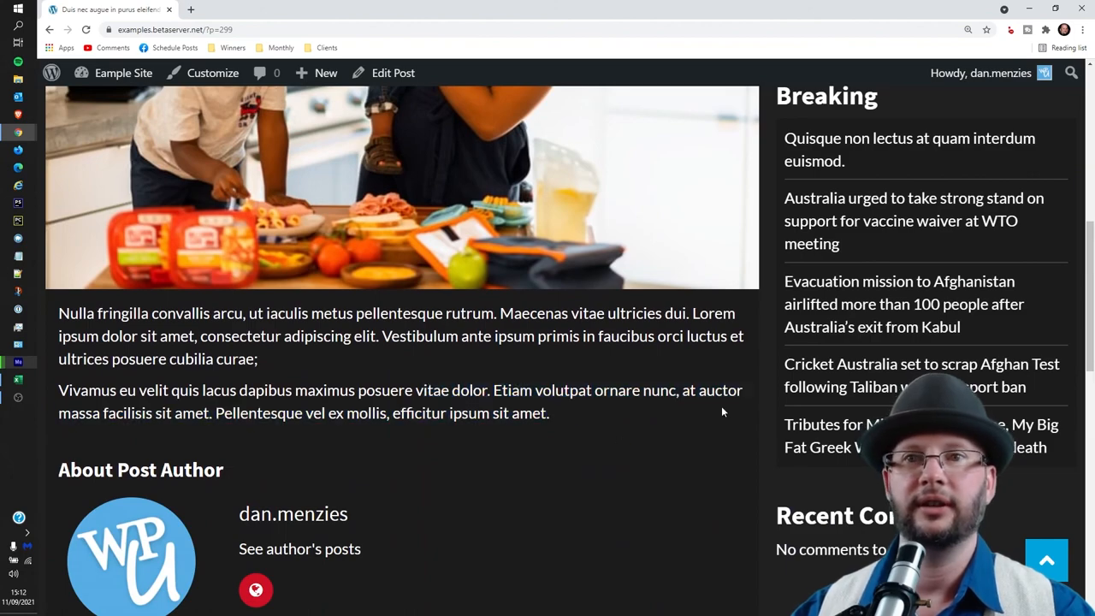
scroll(up, 3)
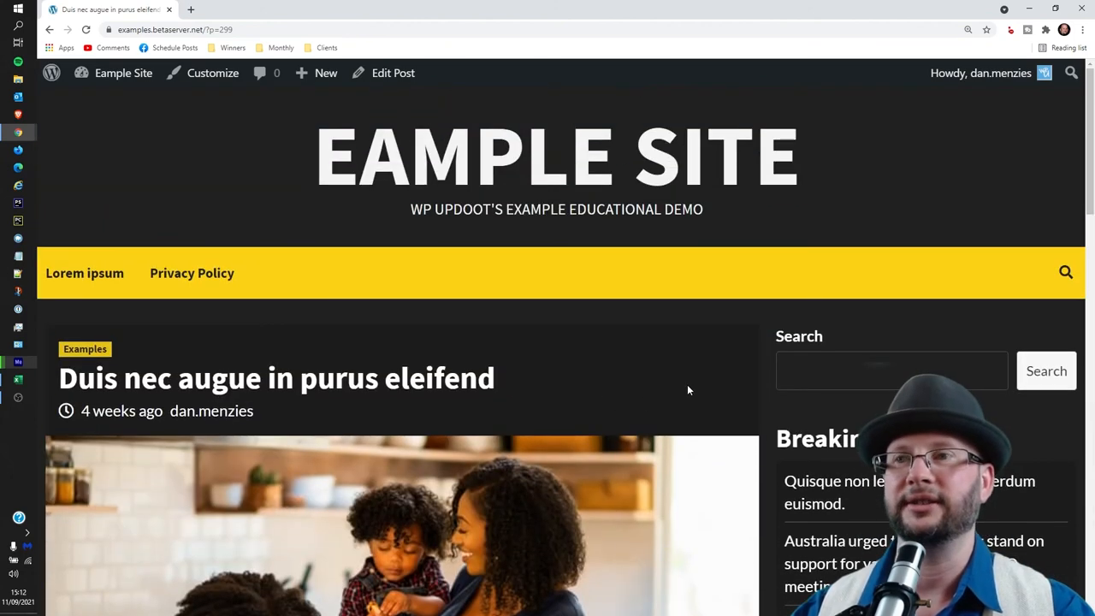